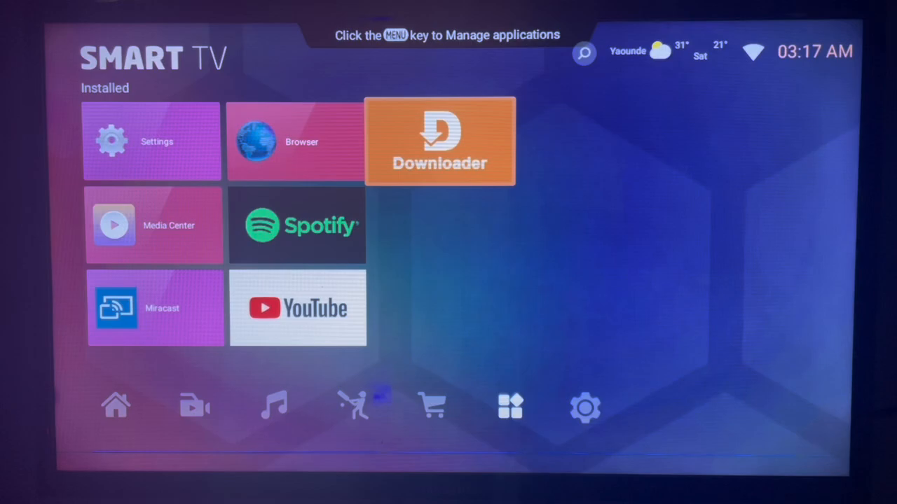
- Launch Downloader from the Smart TV home screen
{"action": "left_click", "coordinate": [440, 140]}
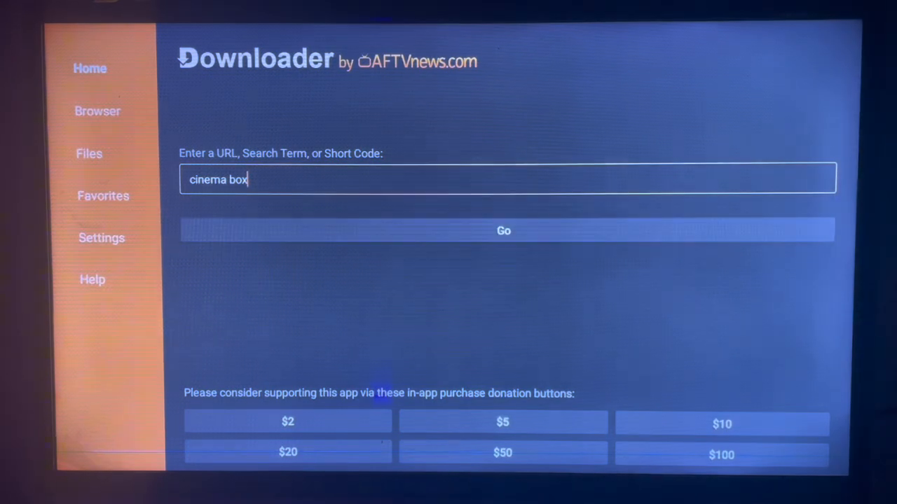
{"action": "left_click", "coordinate": [504, 179]}
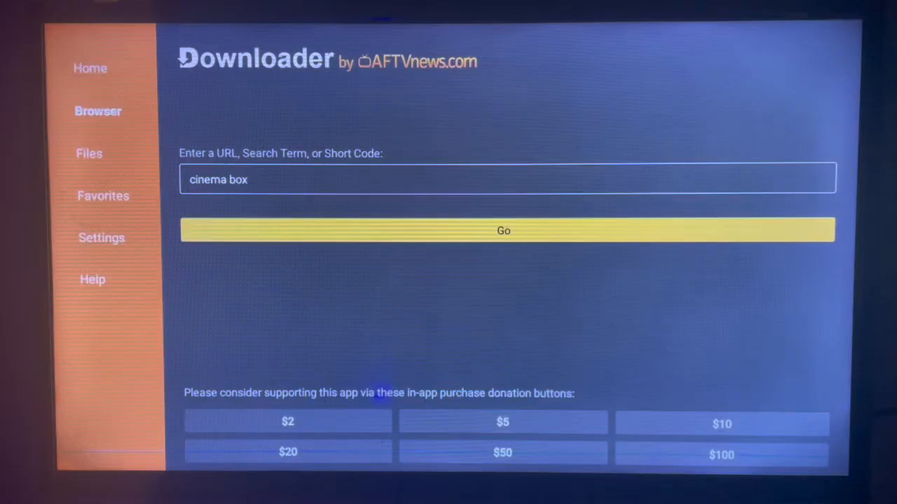
{"action": "left_click", "coordinate": [503, 229]}
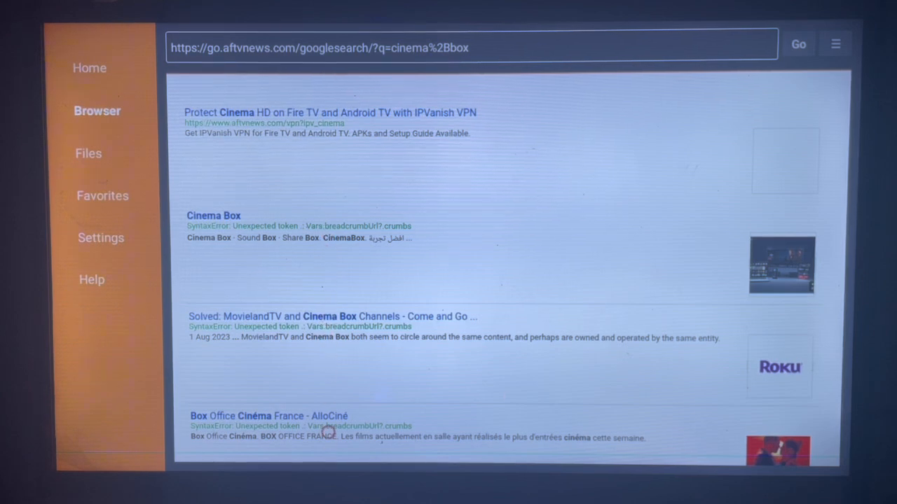
- Scroll the Google results and choose the "Cinema Box - Apps on Google Play" link
{"action": "scroll", "scroll_direction": "down", "scroll_amount": 3}
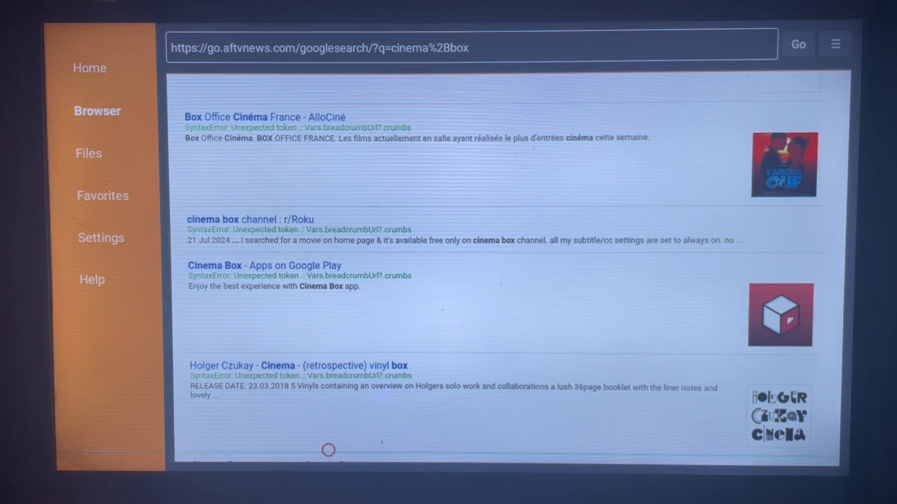
{"action": "mouse_move", "coordinate": [328, 229]}
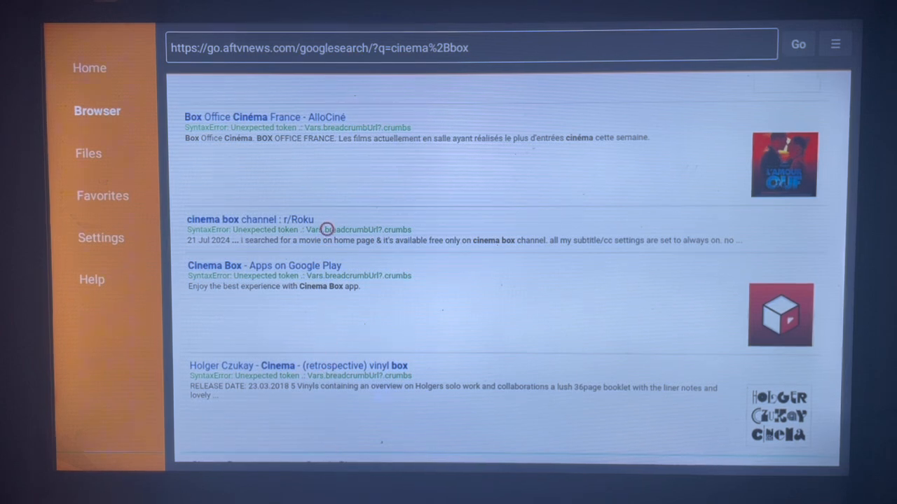
{"action": "scroll", "scroll_direction": "down", "scroll_amount": 3}
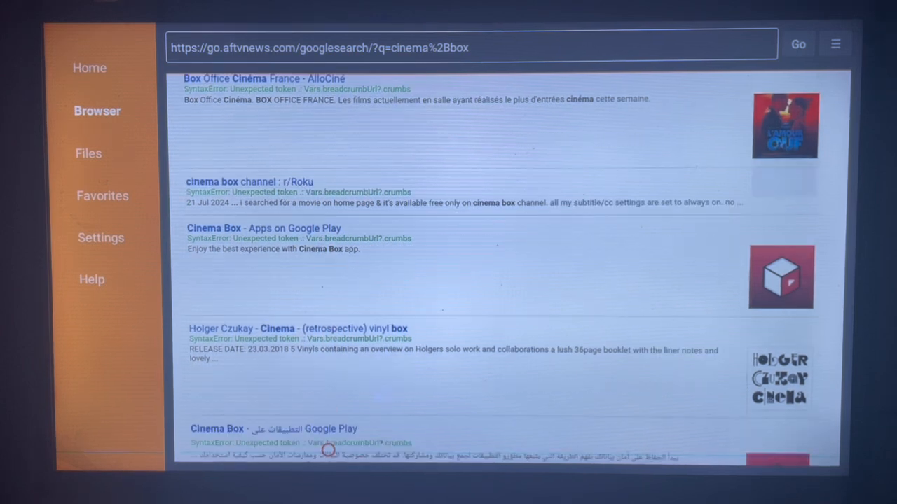
{"action": "scroll", "scroll_direction": "down", "scroll_amount": 3}
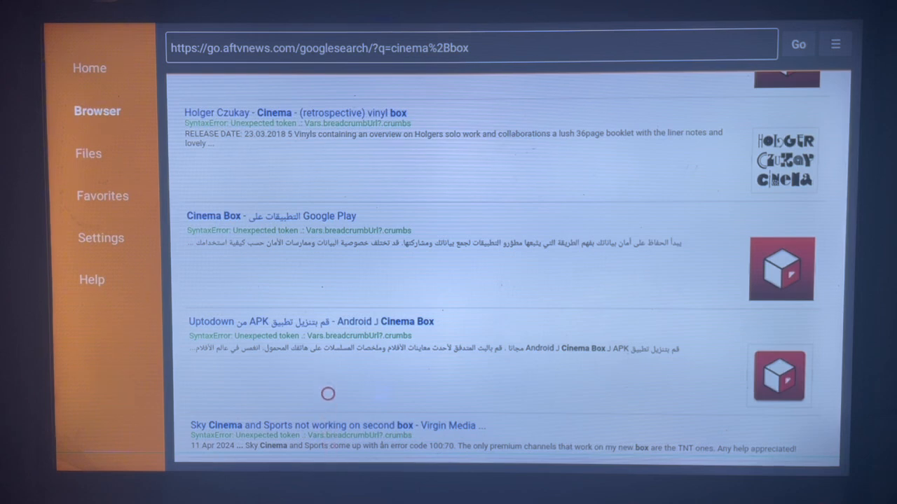
{"action": "scroll", "scroll_direction": "down", "scroll_amount": 3}
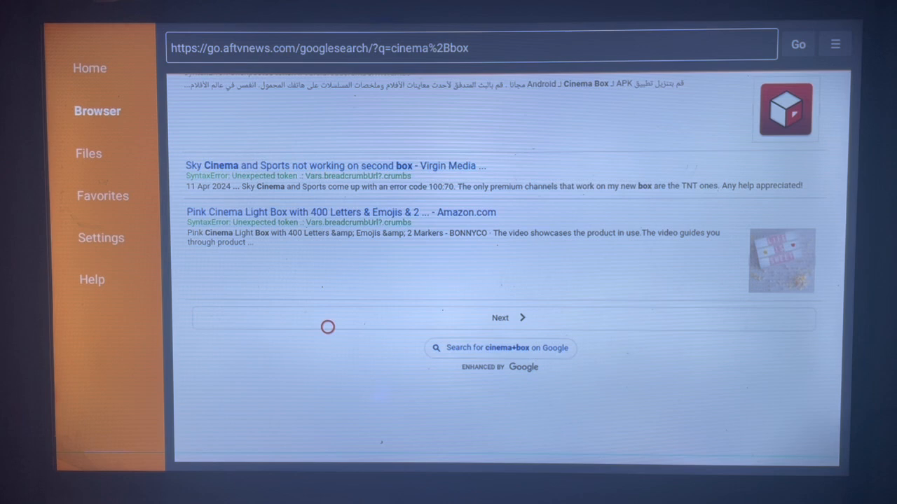
{"action": "scroll", "scroll_direction": "up", "scroll_amount": 3}
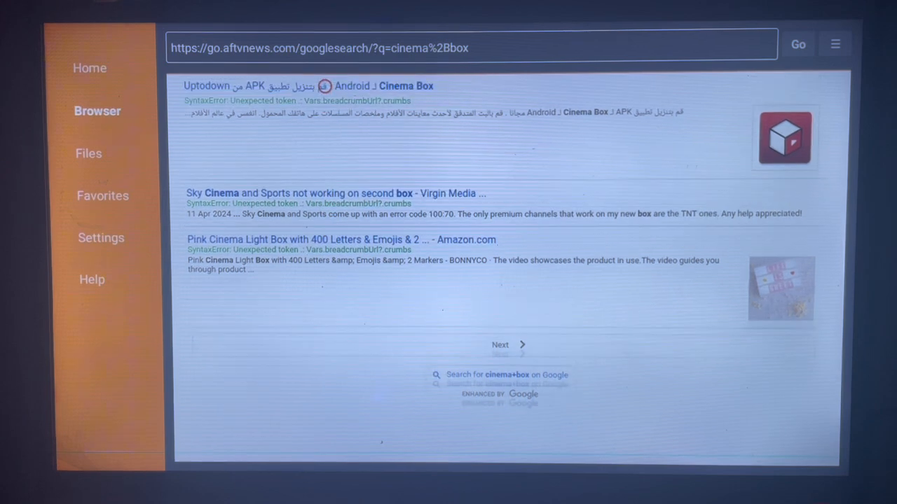
{"action": "scroll", "scroll_direction": "down", "scroll_amount": 3}
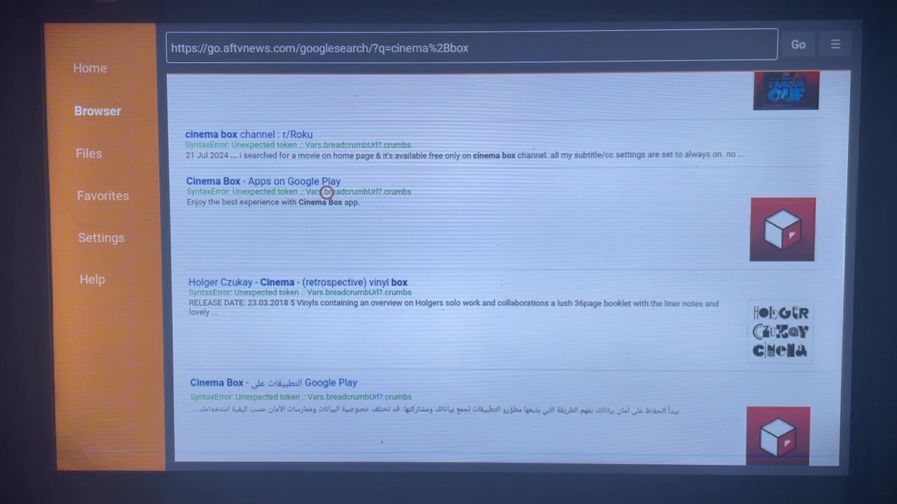
{"action": "mouse_move", "coordinate": [325, 144]}
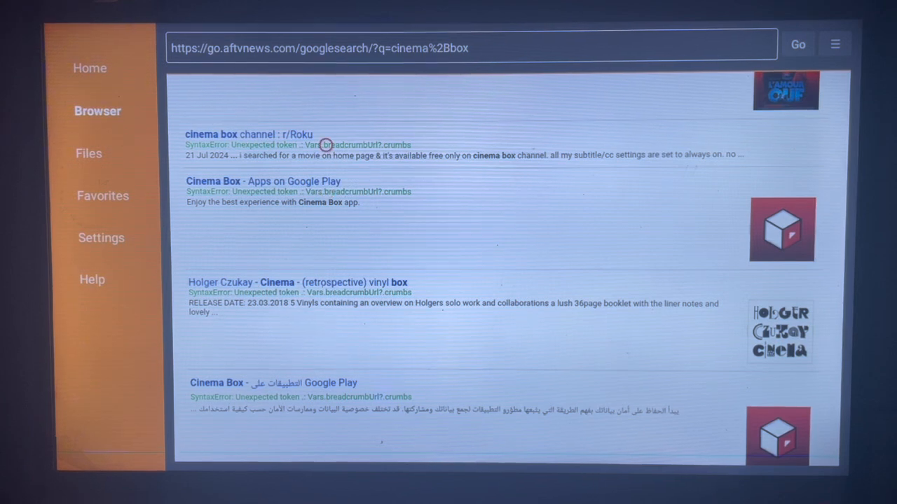
{"action": "left_click", "coordinate": [263, 181]}
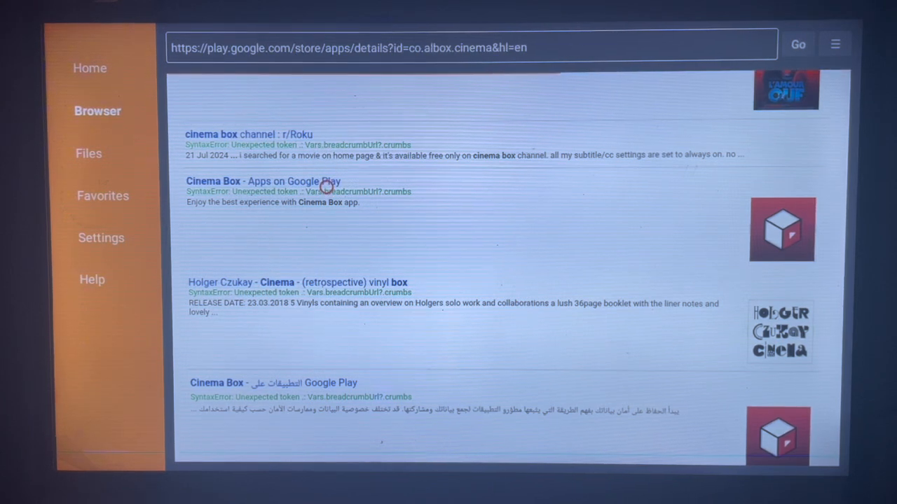